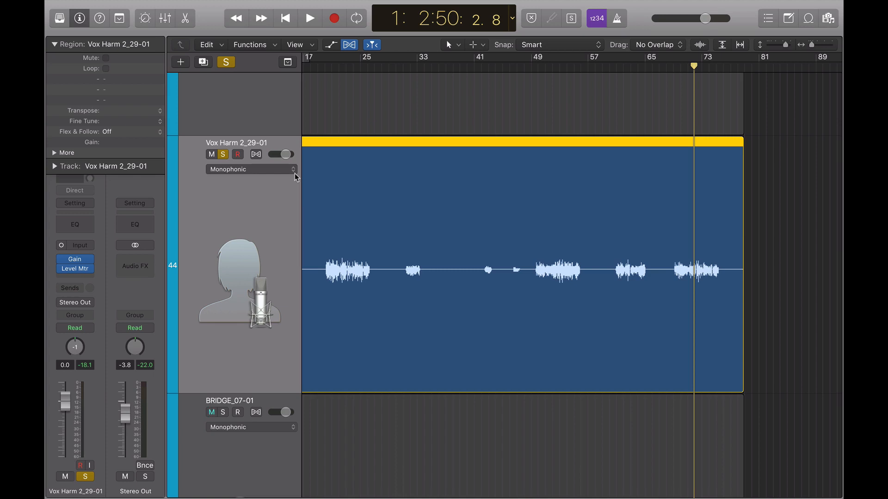
Step: Work in the track area, then move the playhead near the first Vox Harm vocal clip
click(213, 411)
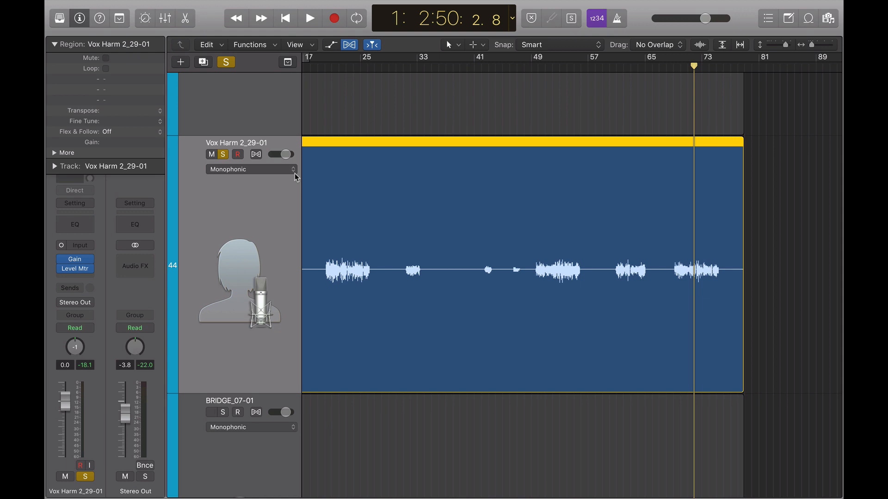
click(212, 412)
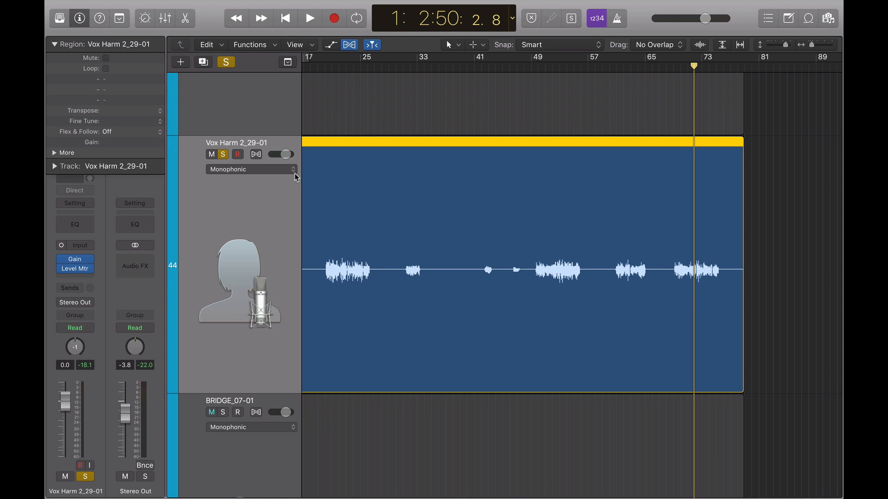
click(211, 412)
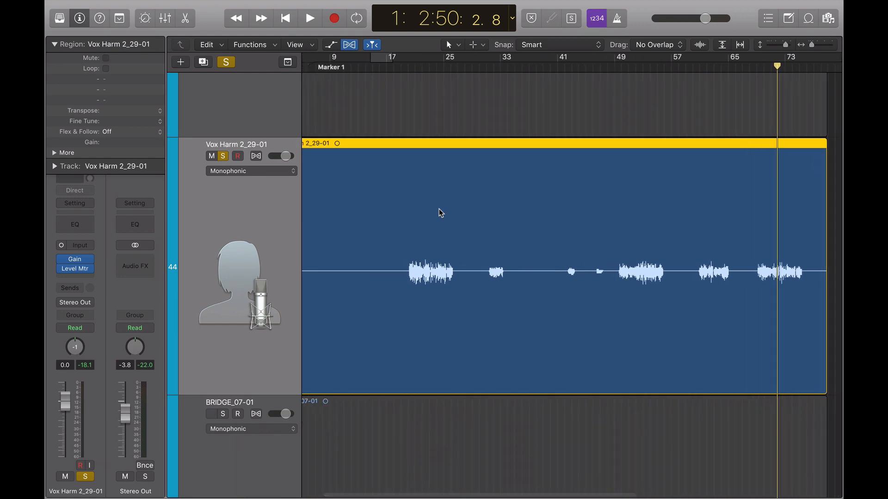
click(211, 414)
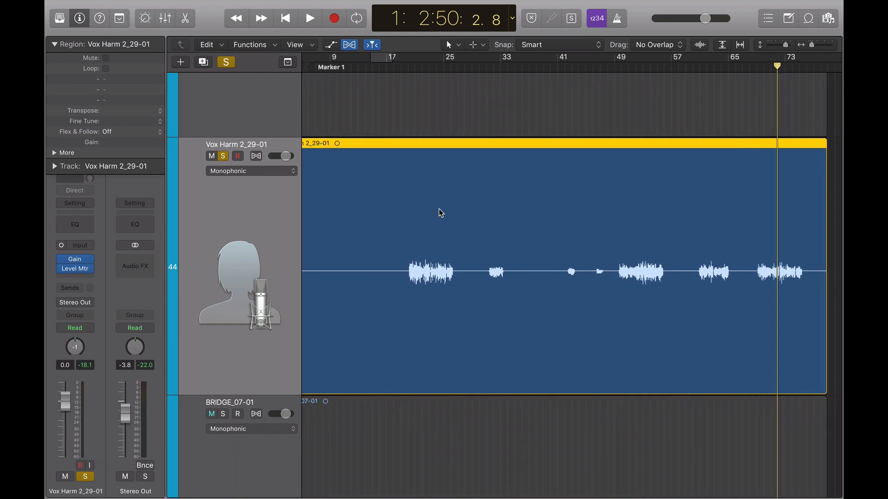
click(210, 413)
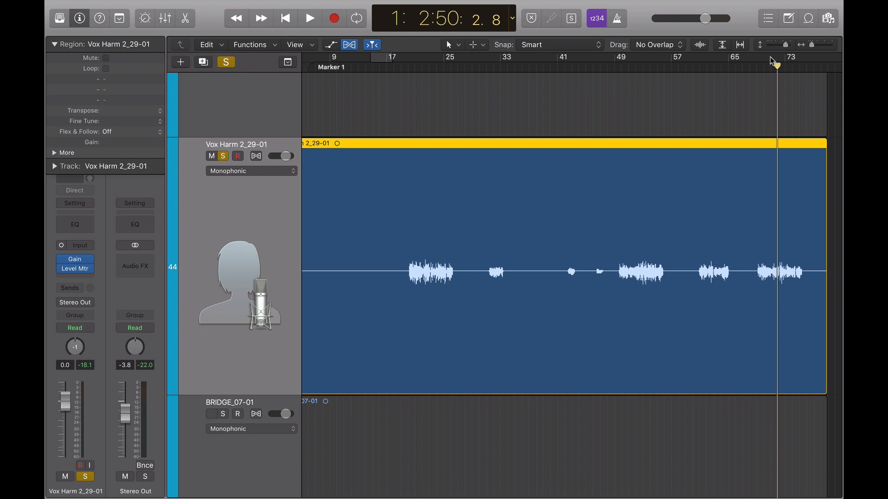
click(435, 57)
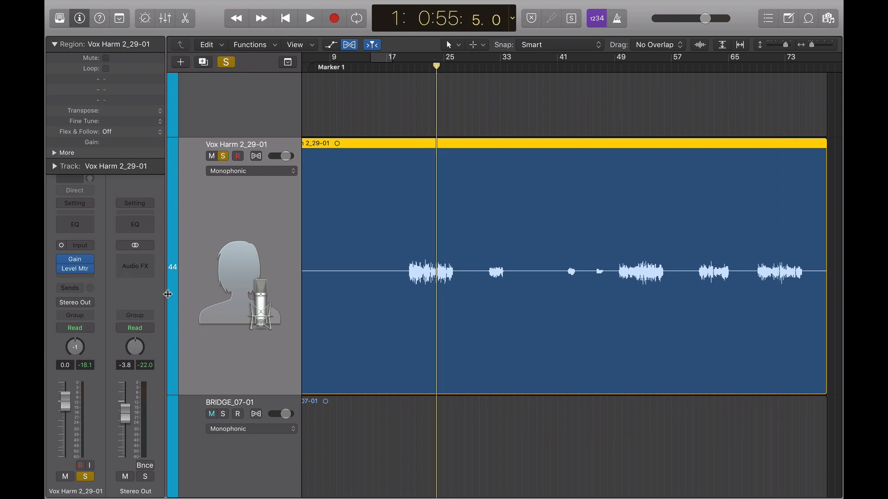
mouse_move(252, 306)
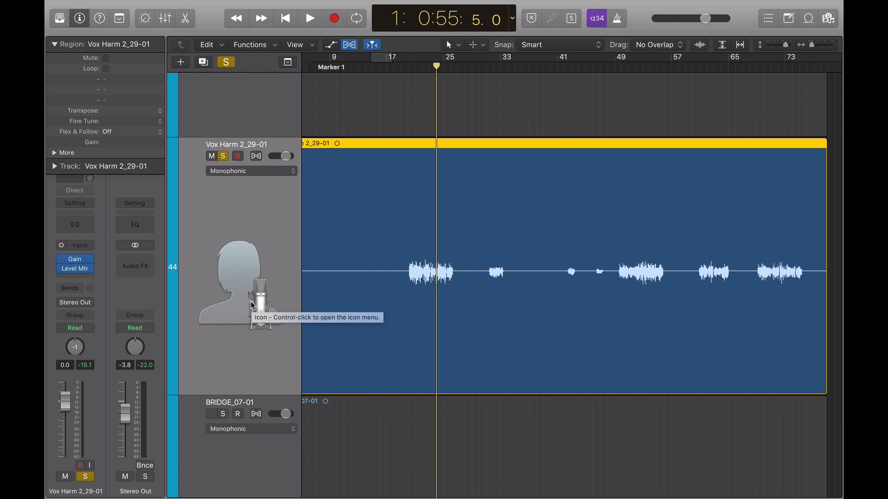
Step: Audition the vocal clips from several points and park the playhead just before the second clip near bar 31
click(309, 18)
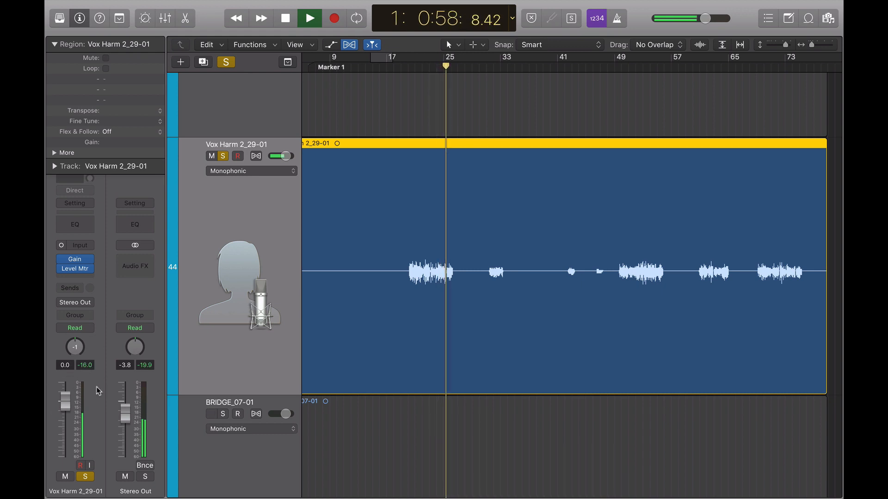
click(308, 18)
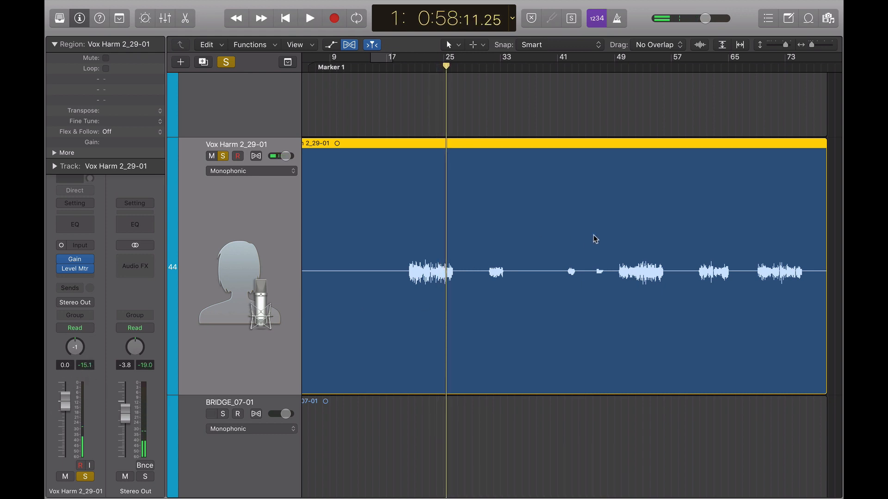
click(309, 17)
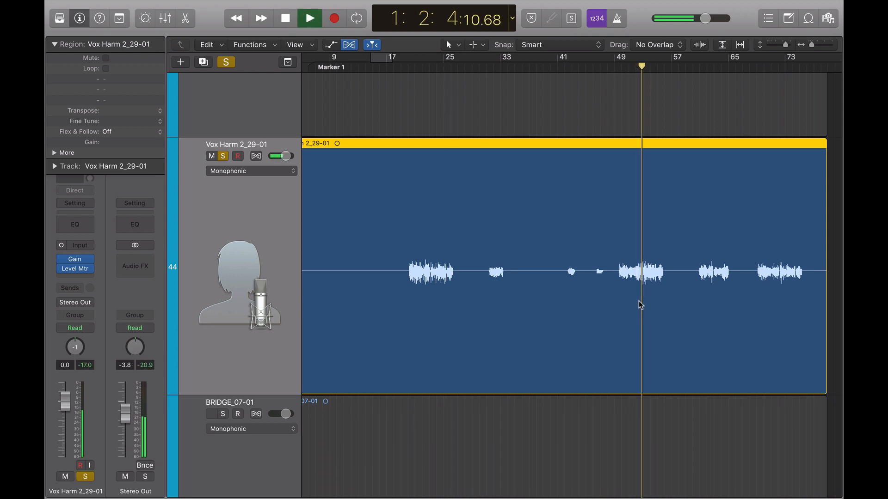
click(309, 19)
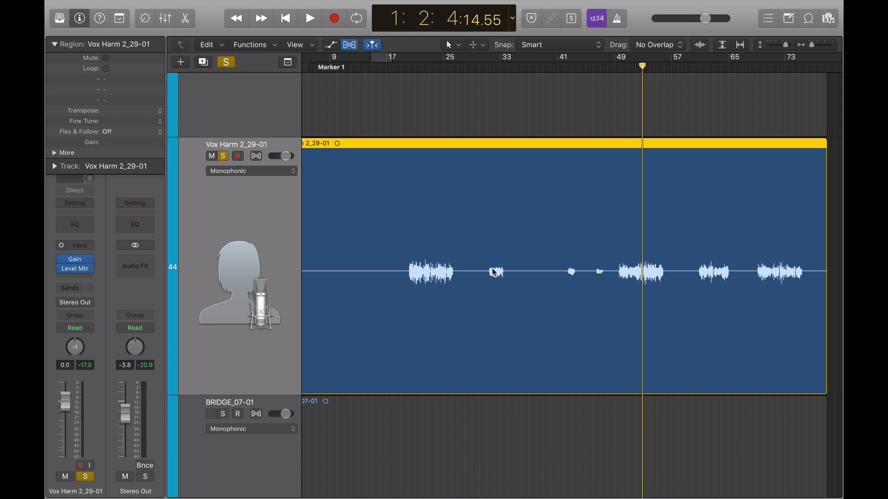
click(211, 415)
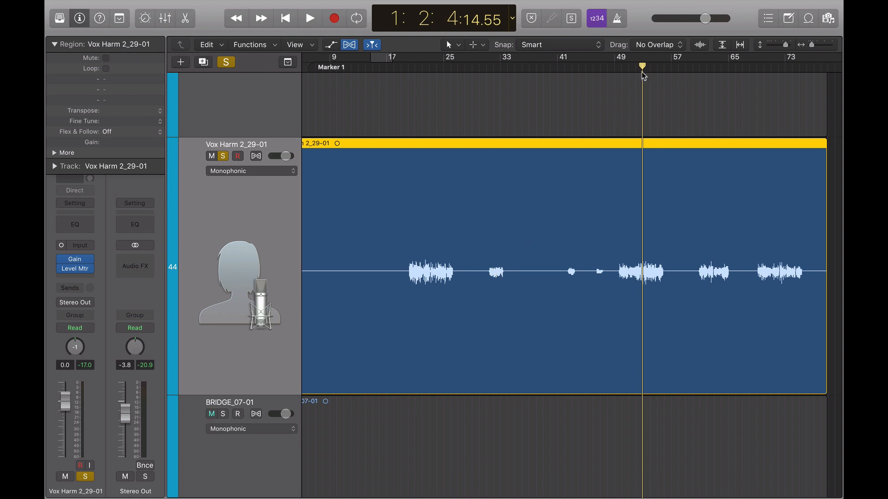
click(493, 66)
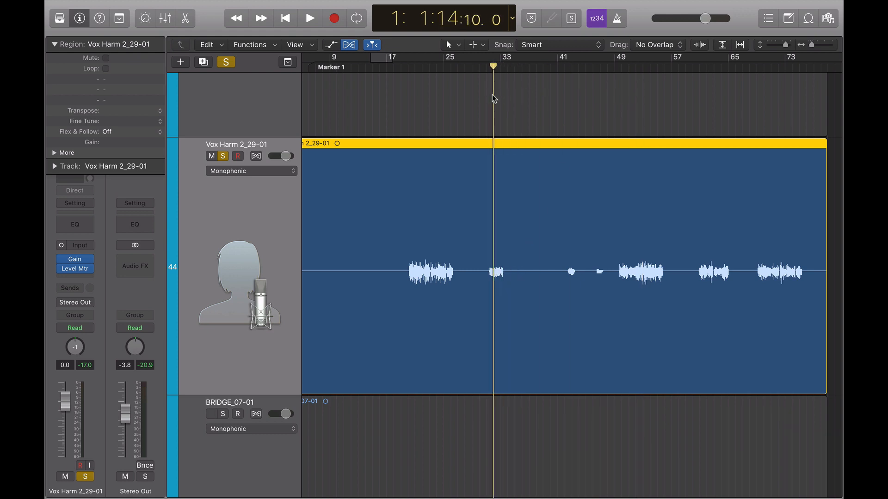
click(309, 19)
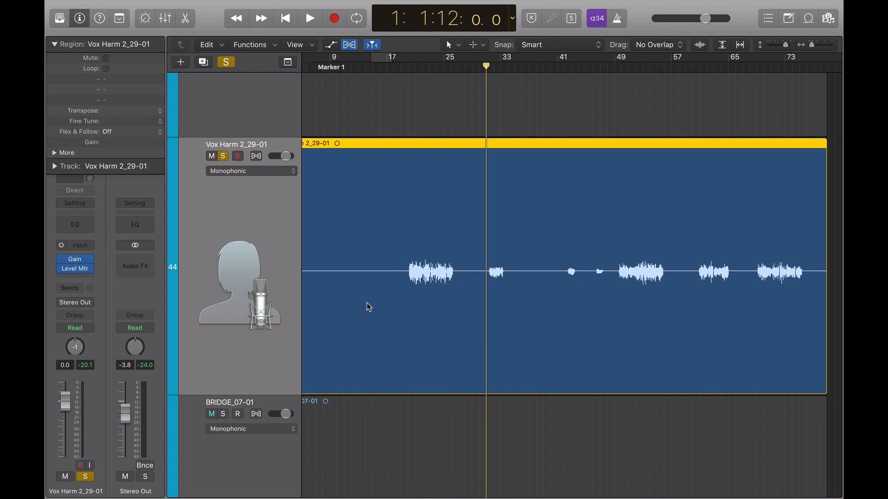
mouse_move(592, 294)
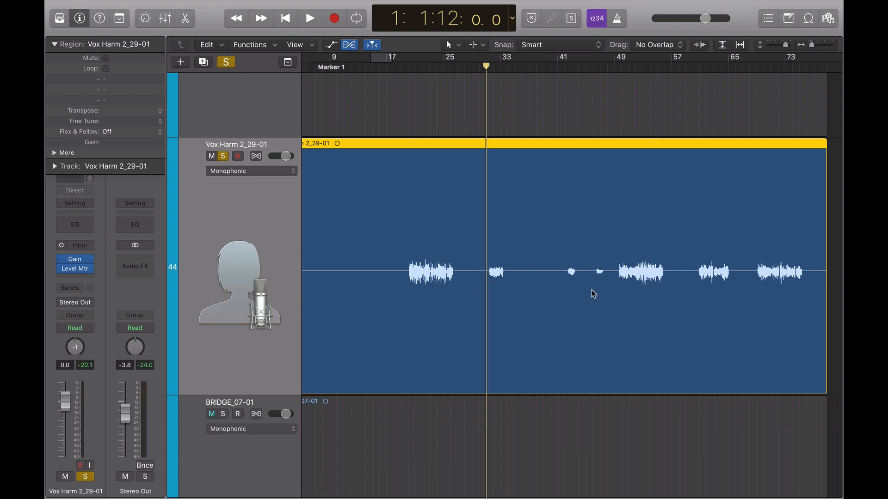
Step: Split the short clip near bar 33 into its own region, set its gain to +5.0 dB, and play it back
click(211, 414)
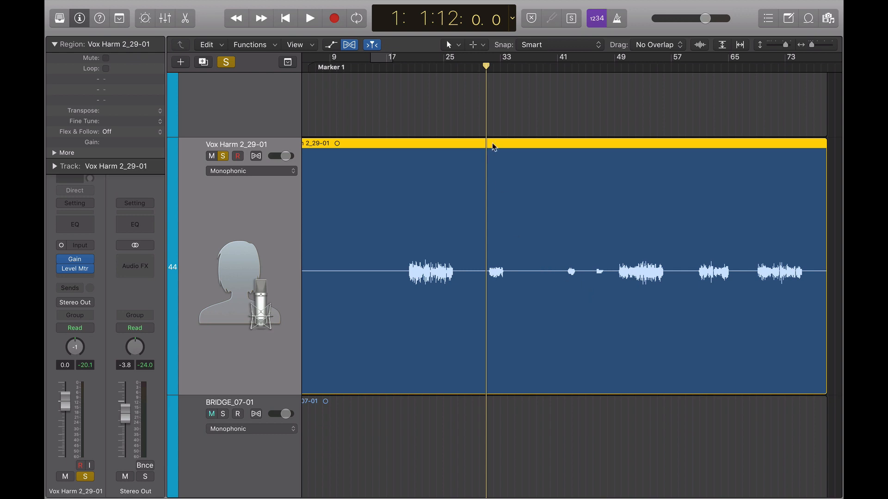
mouse_move(493, 171)
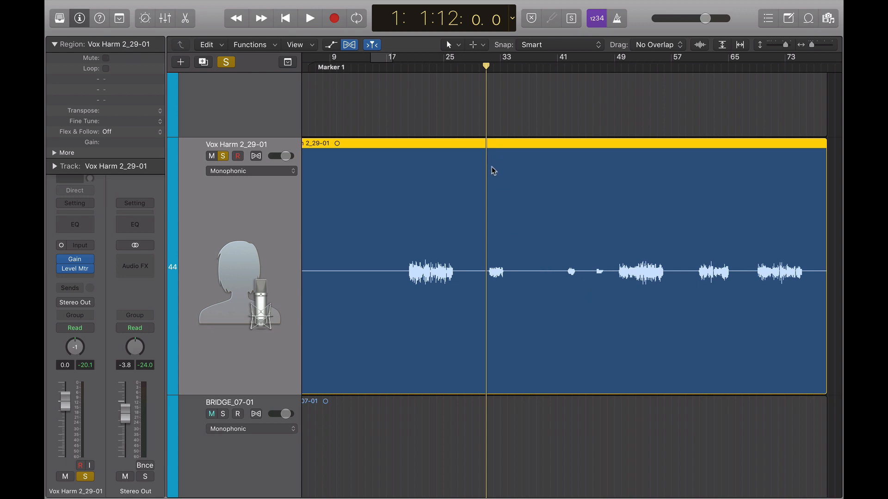
click(211, 413)
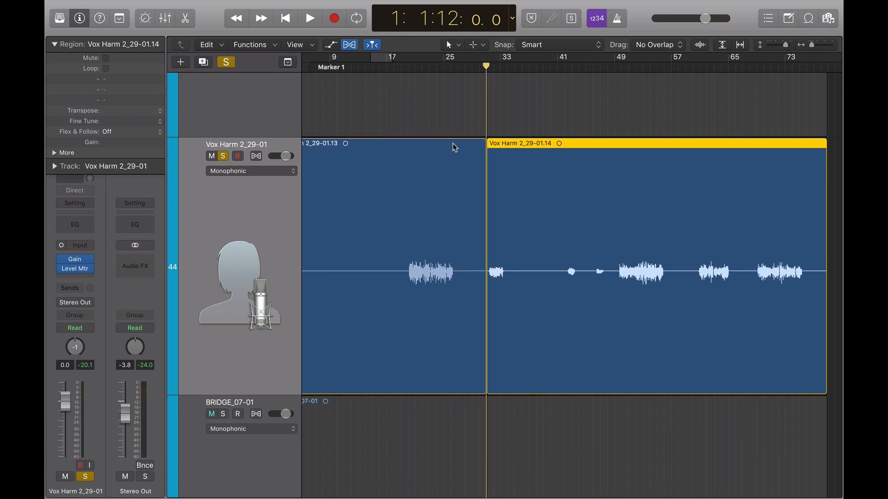
click(211, 414)
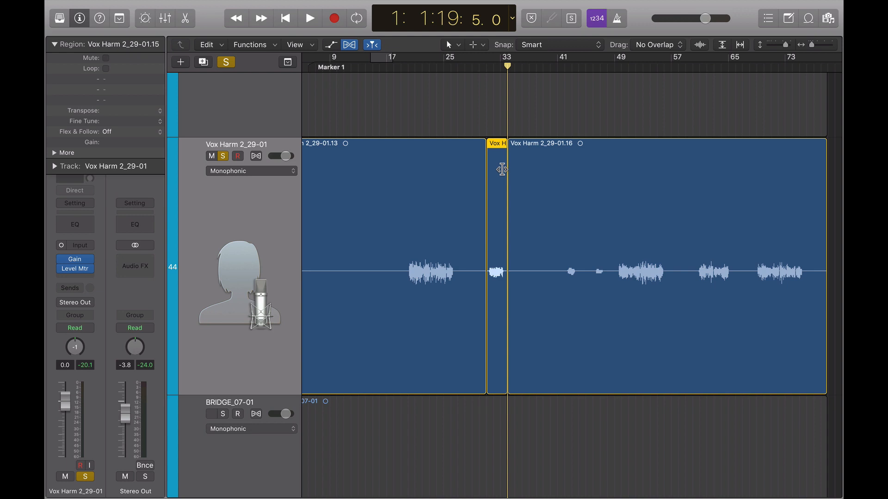
mouse_move(496, 271)
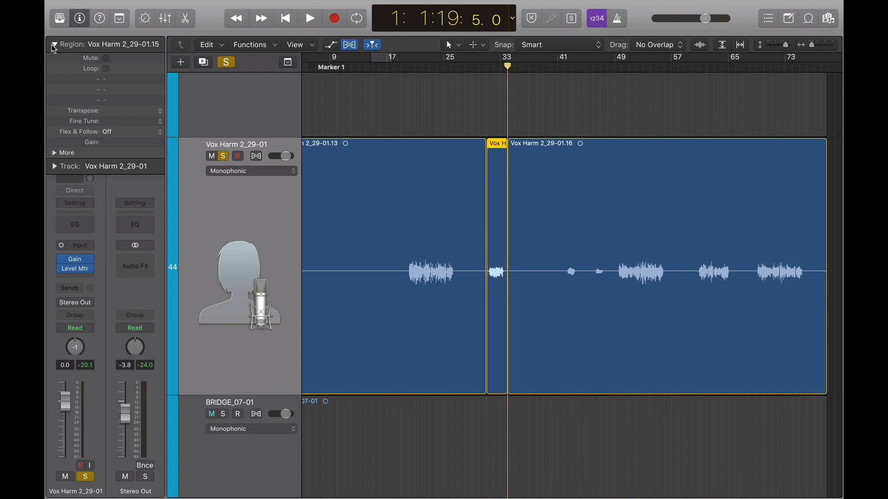
click(211, 413)
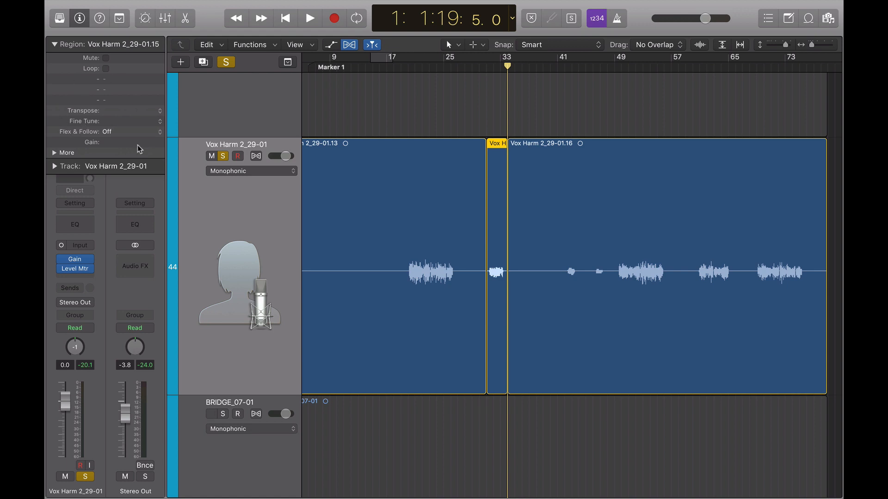
mouse_move(123, 126)
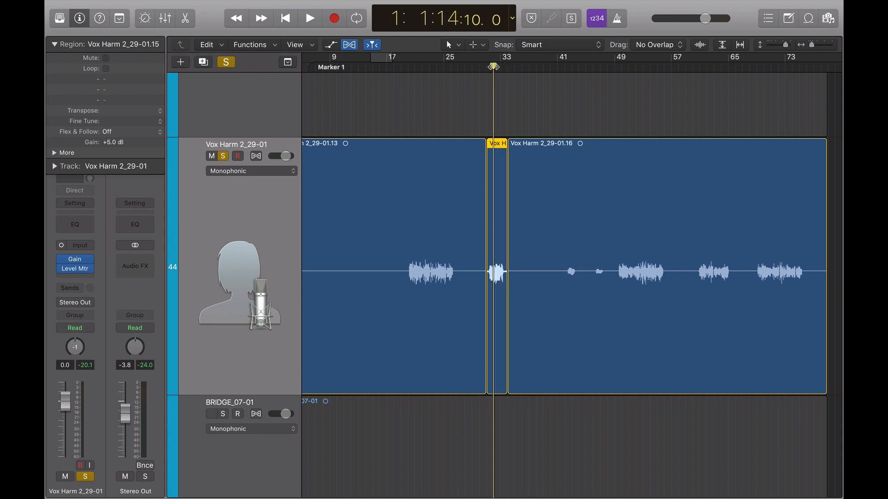
click(309, 18)
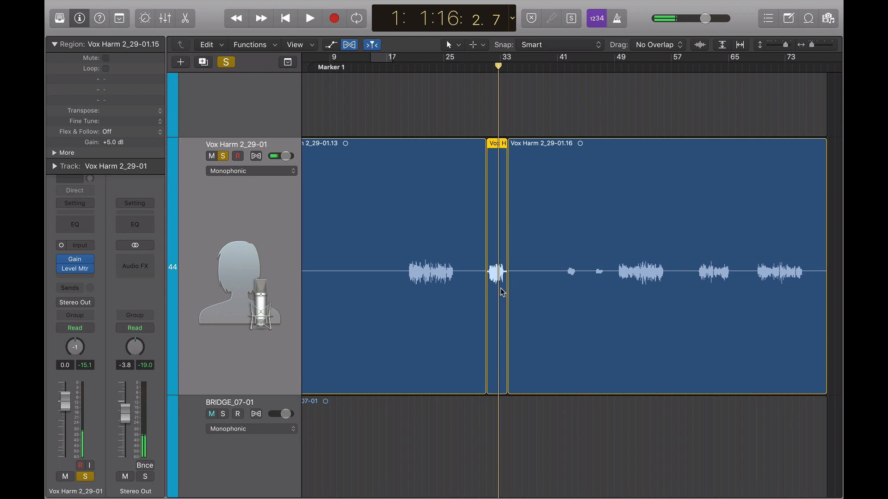
Step: Stop playback, audition the faint snippets from around bar 41, then stop again
click(211, 413)
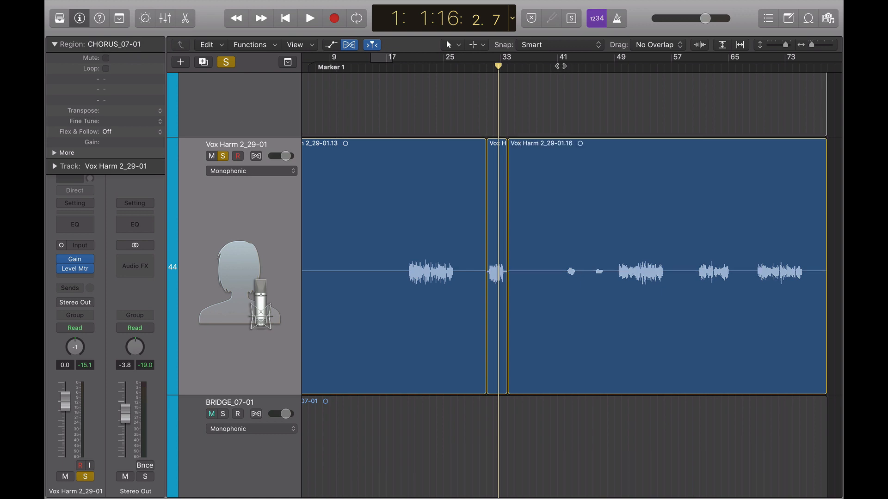
click(309, 18)
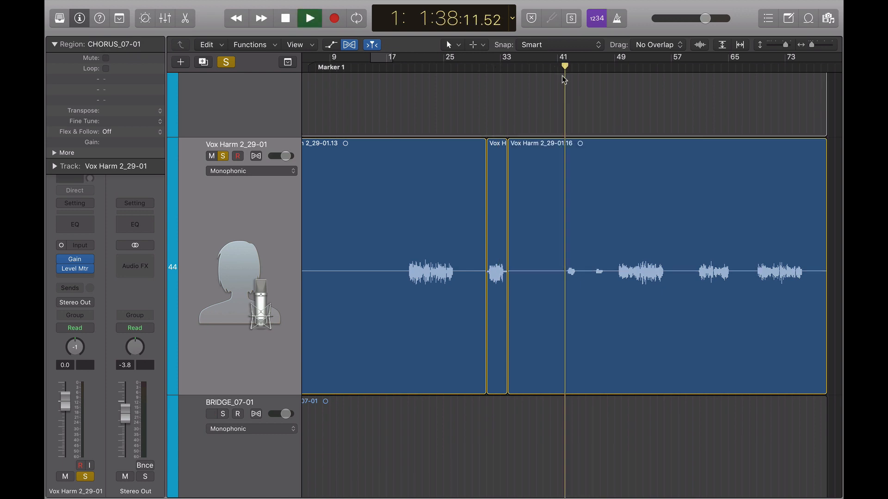
click(309, 18)
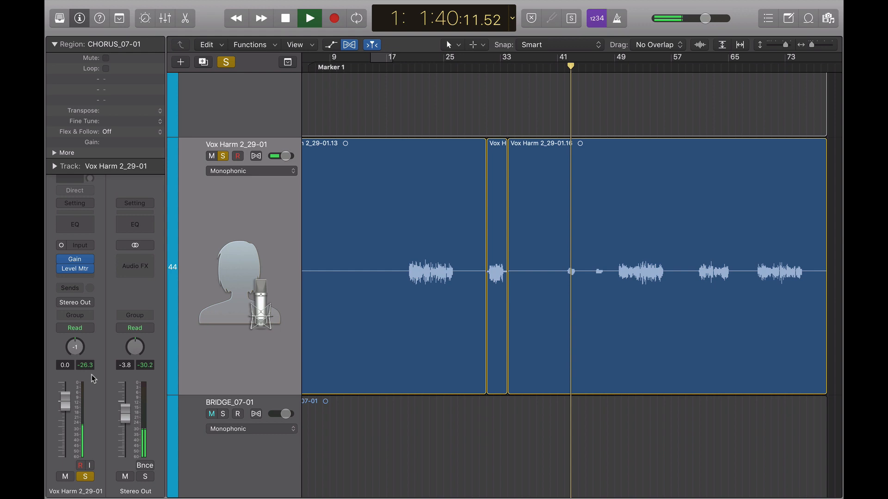
click(309, 17)
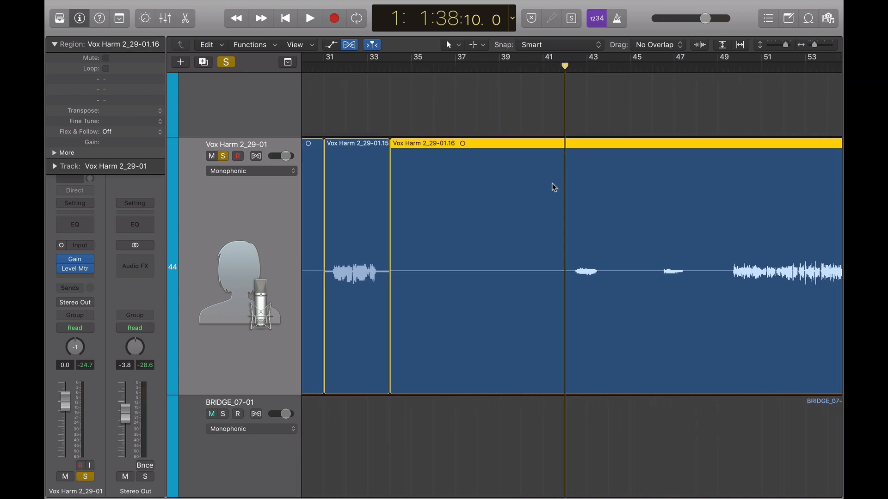
Step: Split the quiet clips between bars 43–47 into regions and boost the one near bar 43 to +6.8 dB
click(564, 167)
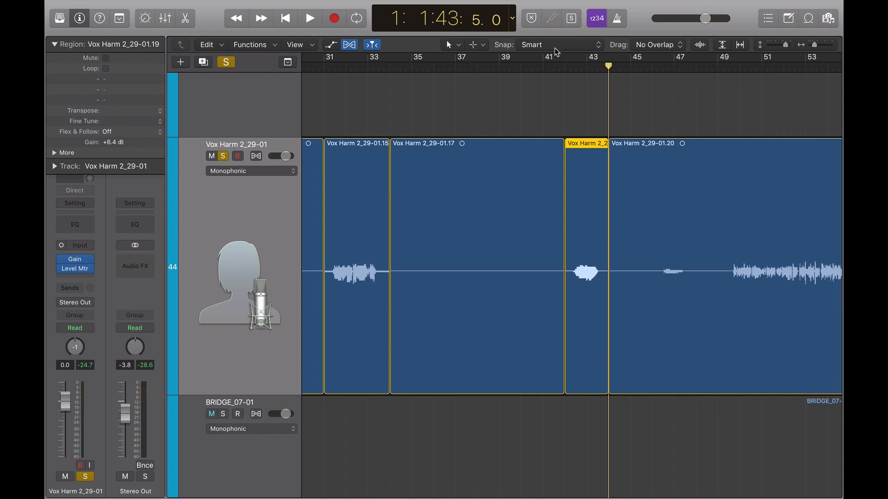
click(309, 19)
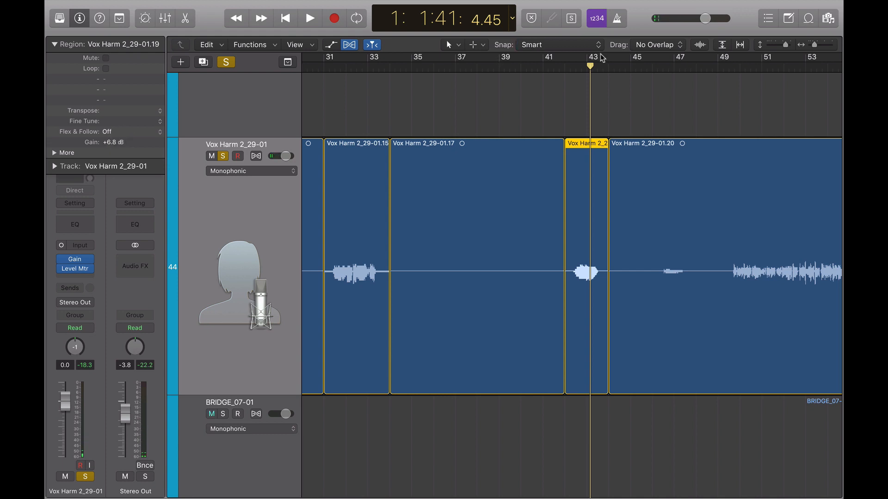
click(309, 18)
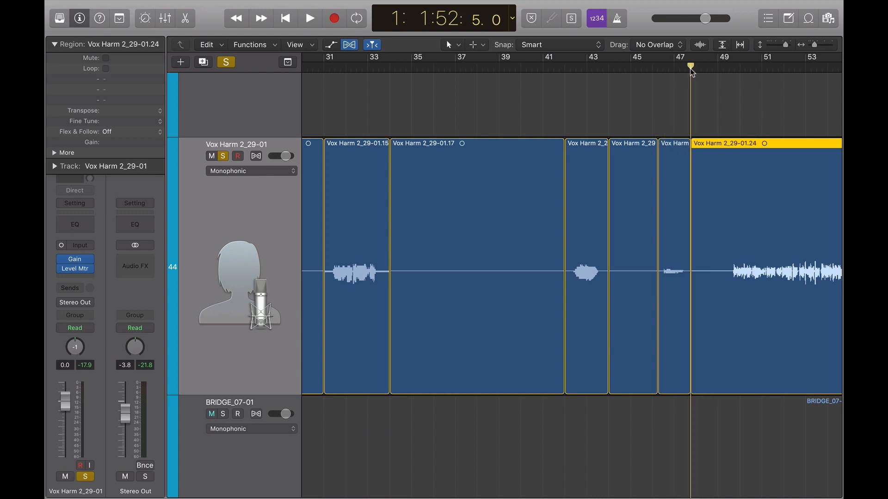
Step: Select the snippet near bar 47 (Vox Harm 2_29-01.23), raise its gain to +11.2 dB, and play it to check
click(674, 143)
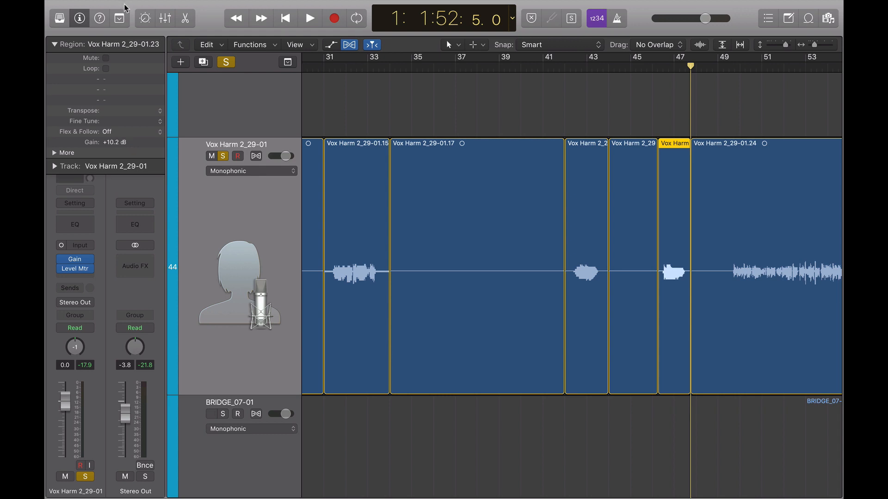
click(309, 17)
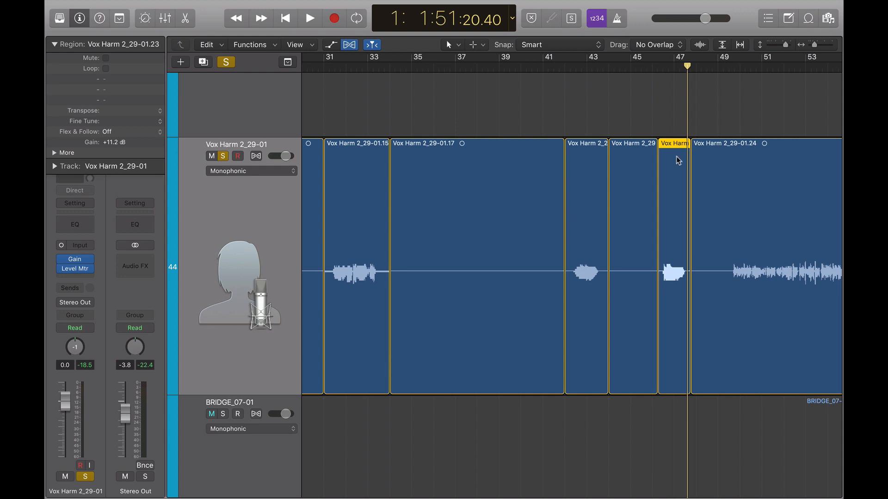
click(309, 18)
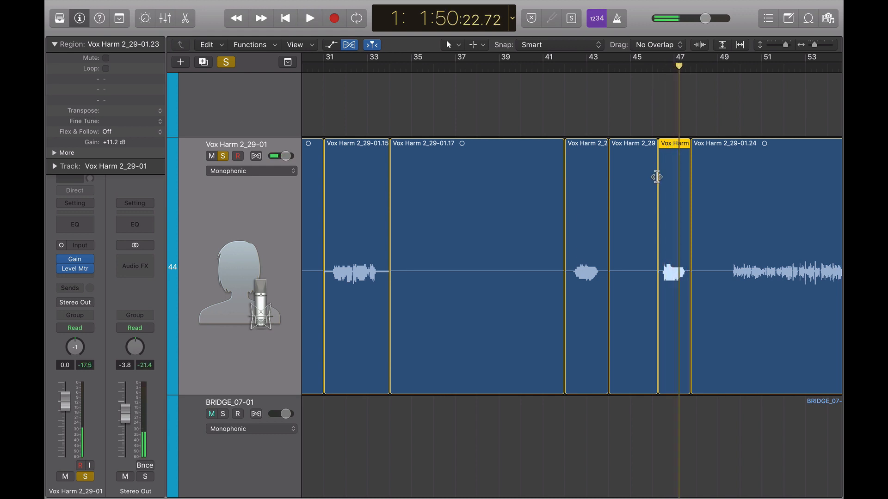
click(211, 415)
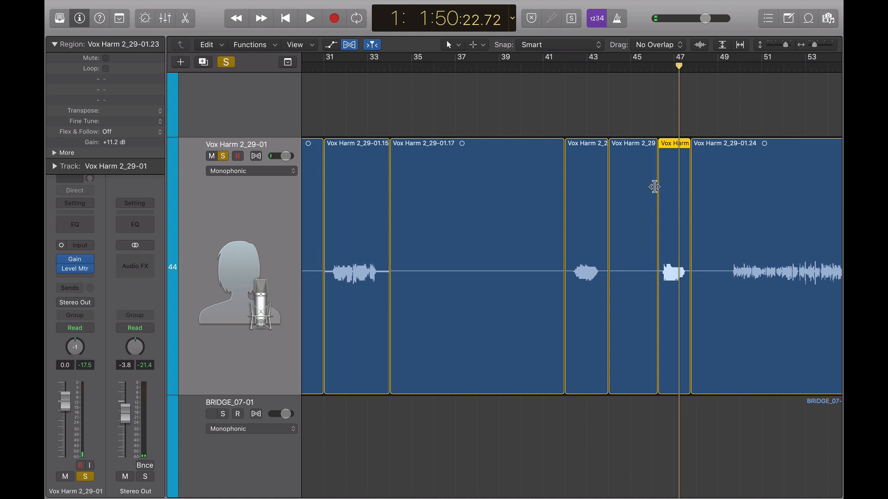
scroll(down, 3)
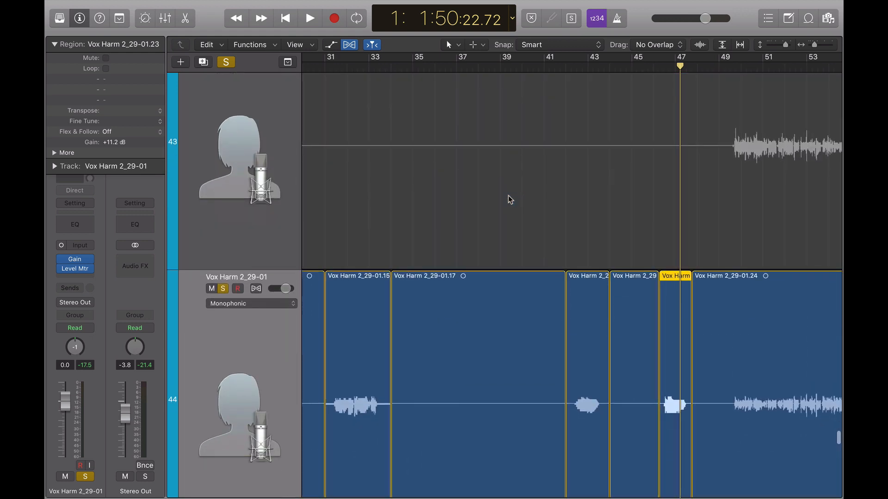
Step: Toggle volume automation on and off, then bring up the editing options for the VOZX Harm 1_26-01 track
click(330, 44)
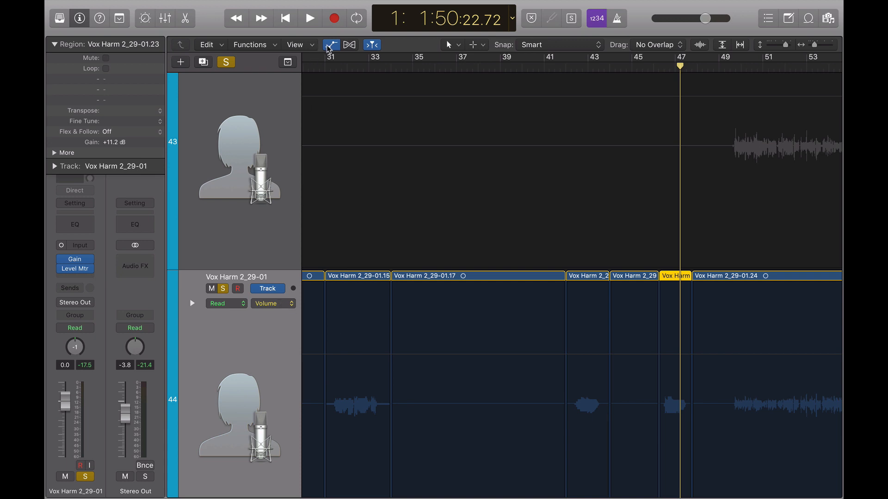
click(330, 389)
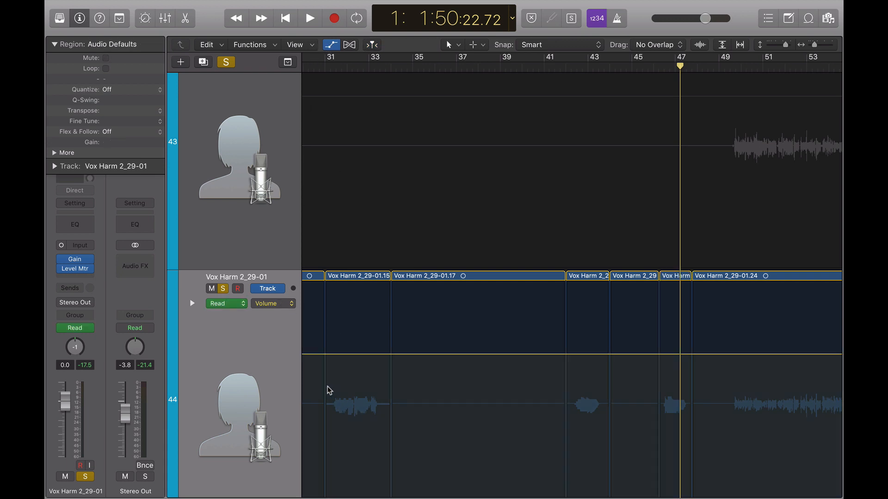
mouse_move(328, 359)
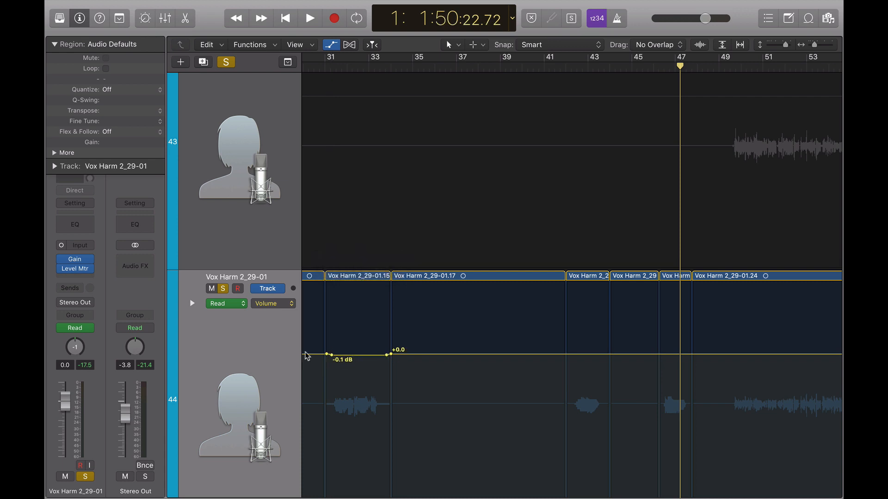
mouse_move(311, 355)
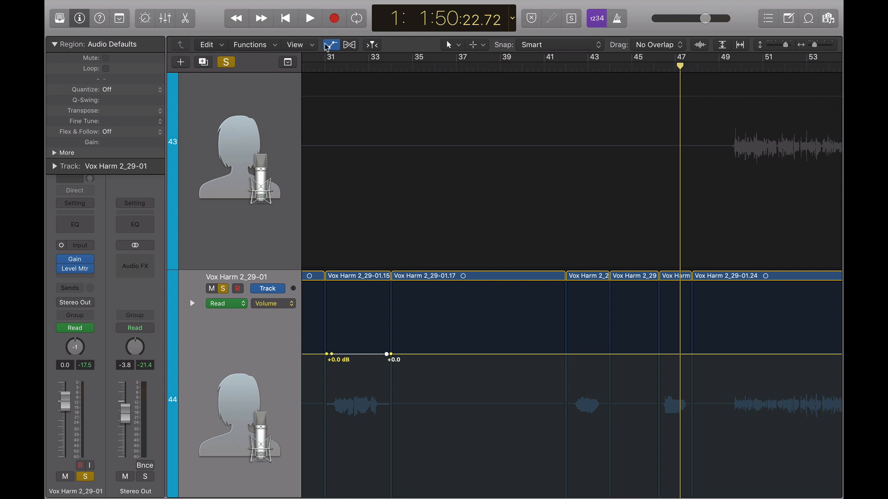
click(331, 45)
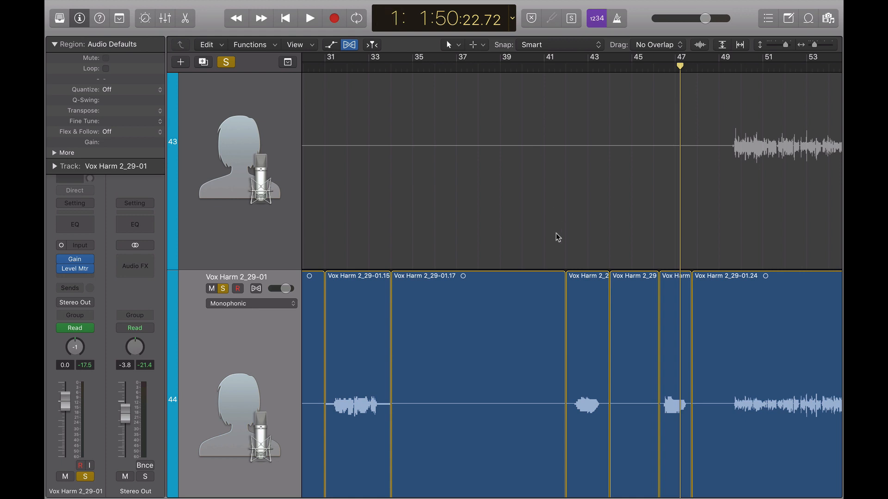
scroll(down, 3)
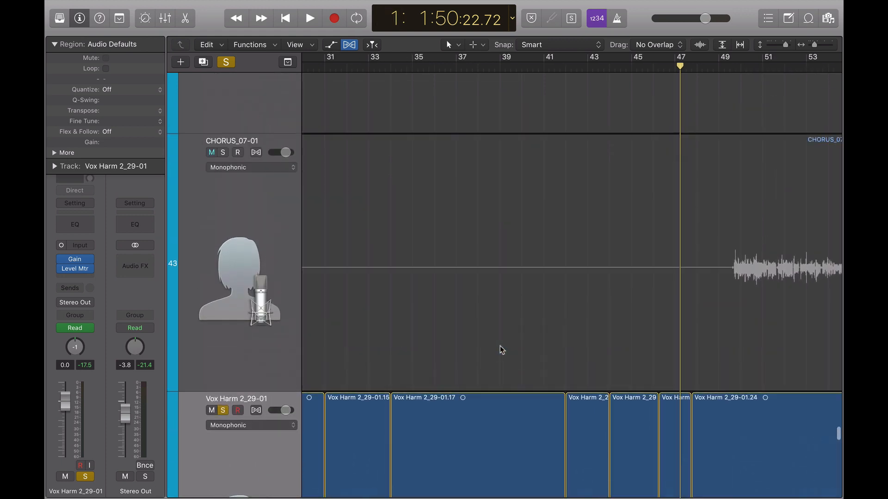
right_click(499, 337)
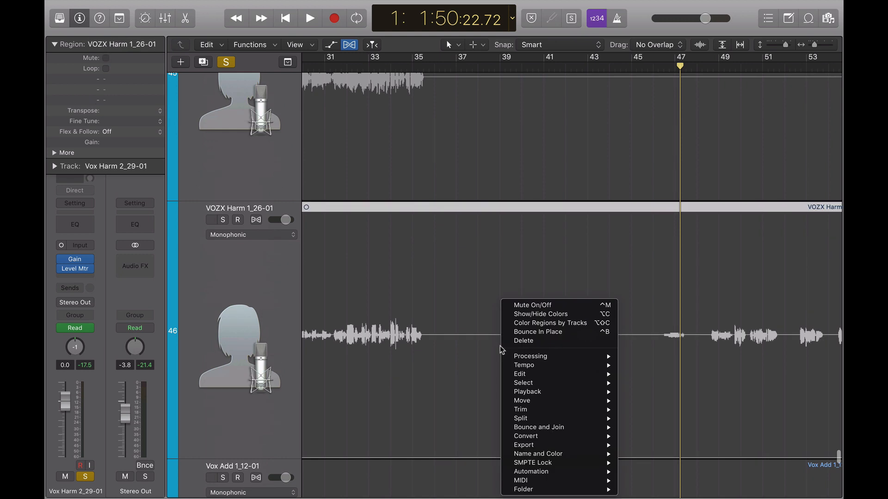